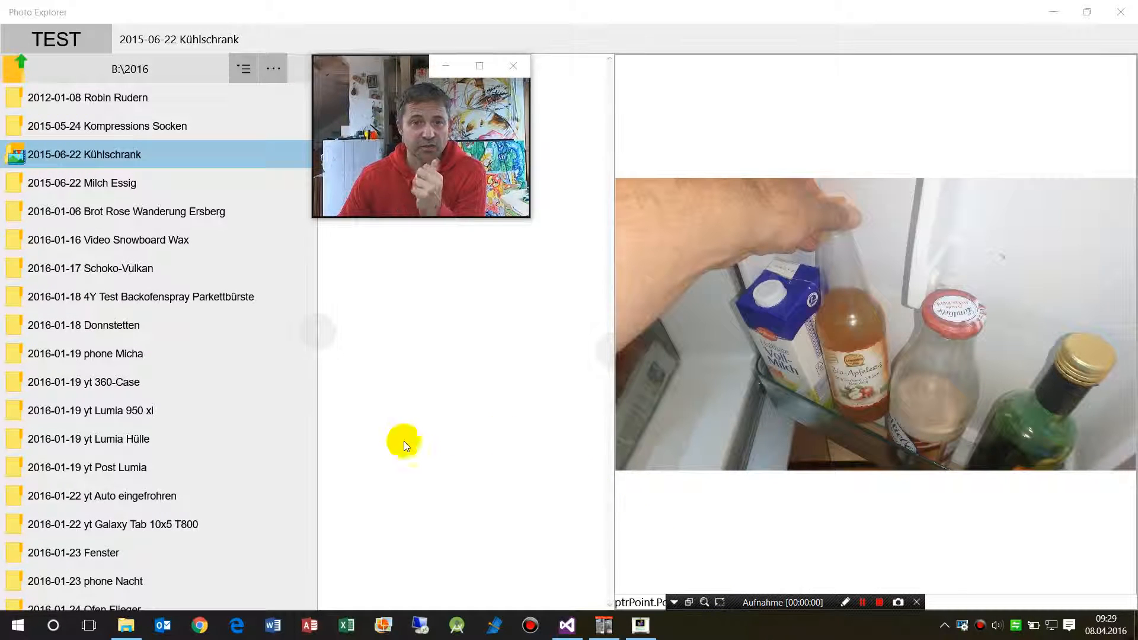
{"action": "mouse_move", "coordinate": [174, 178]}
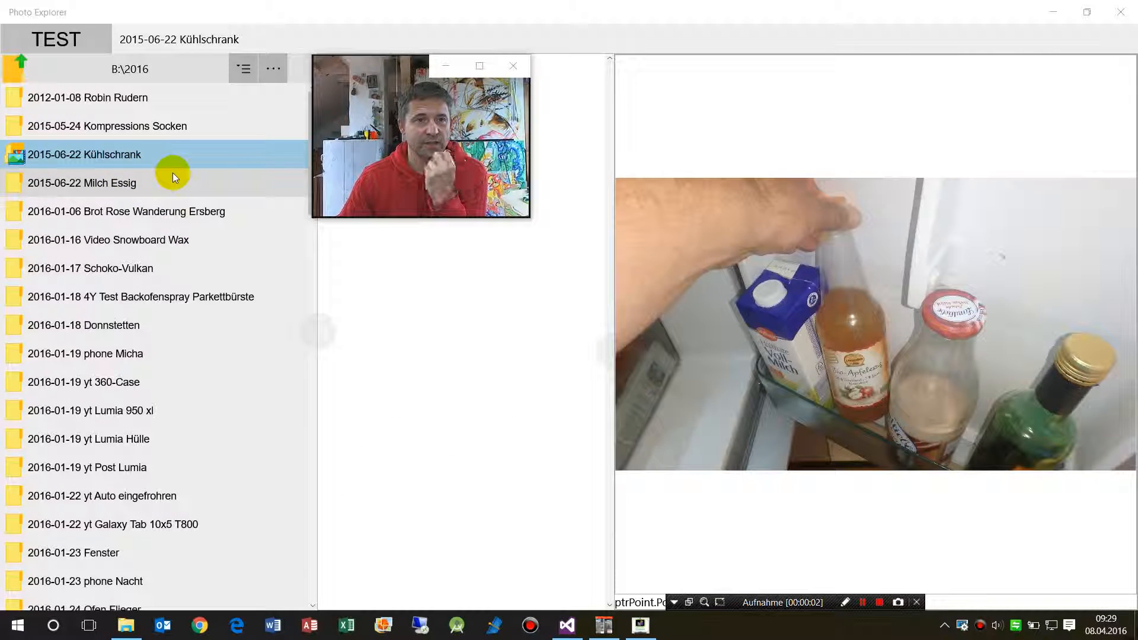
Show the MenuFlyout of recent folder paths alongside the open yellow Row 1–4 popup
{"action": "left_click", "coordinate": [129, 69]}
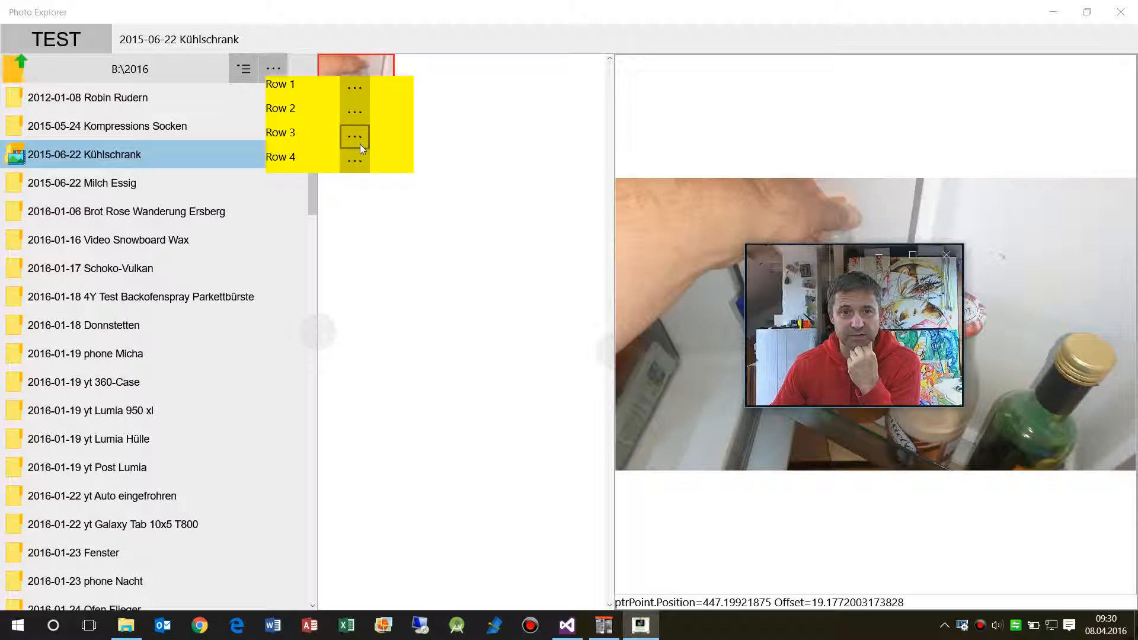
{"action": "mouse_move", "coordinate": [354, 120]}
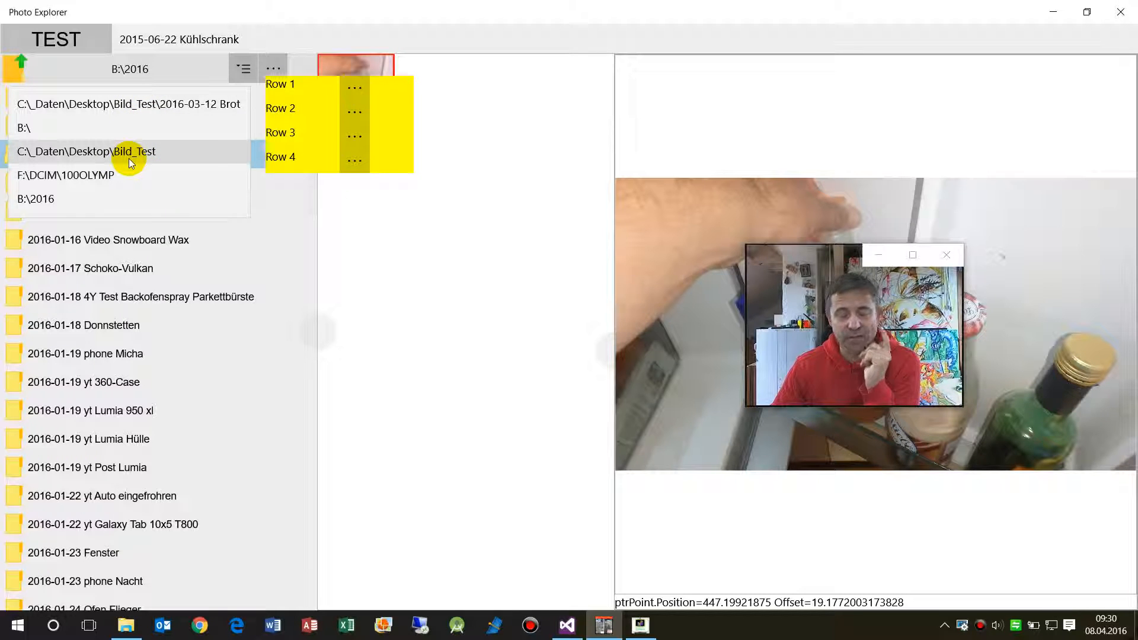
{"action": "mouse_move", "coordinate": [128, 143]}
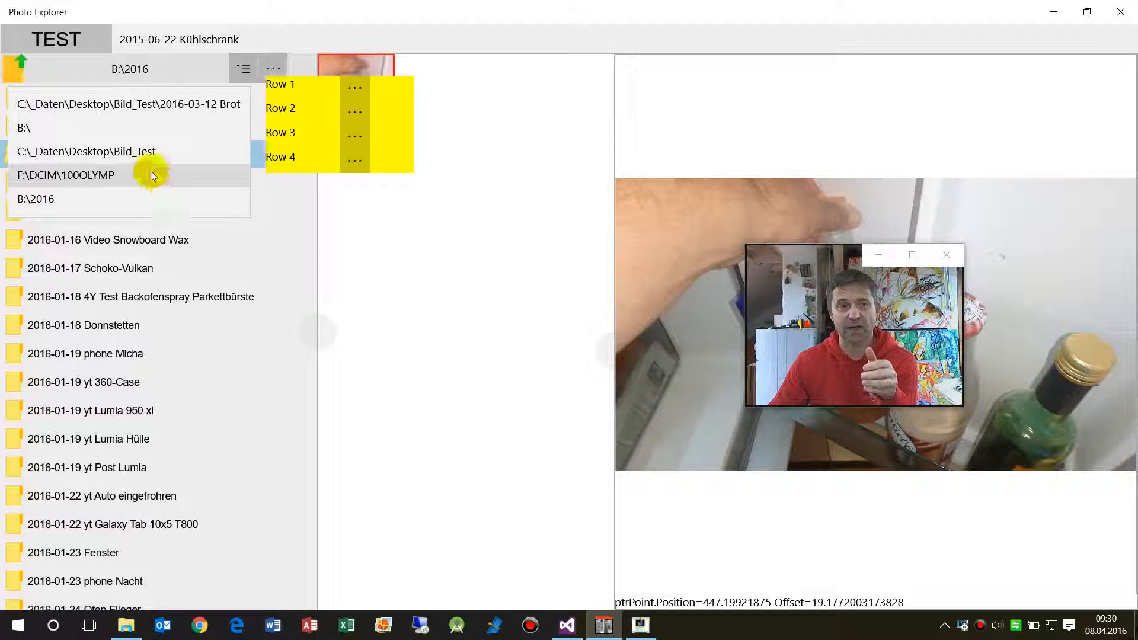
{"action": "mouse_move", "coordinate": [173, 154]}
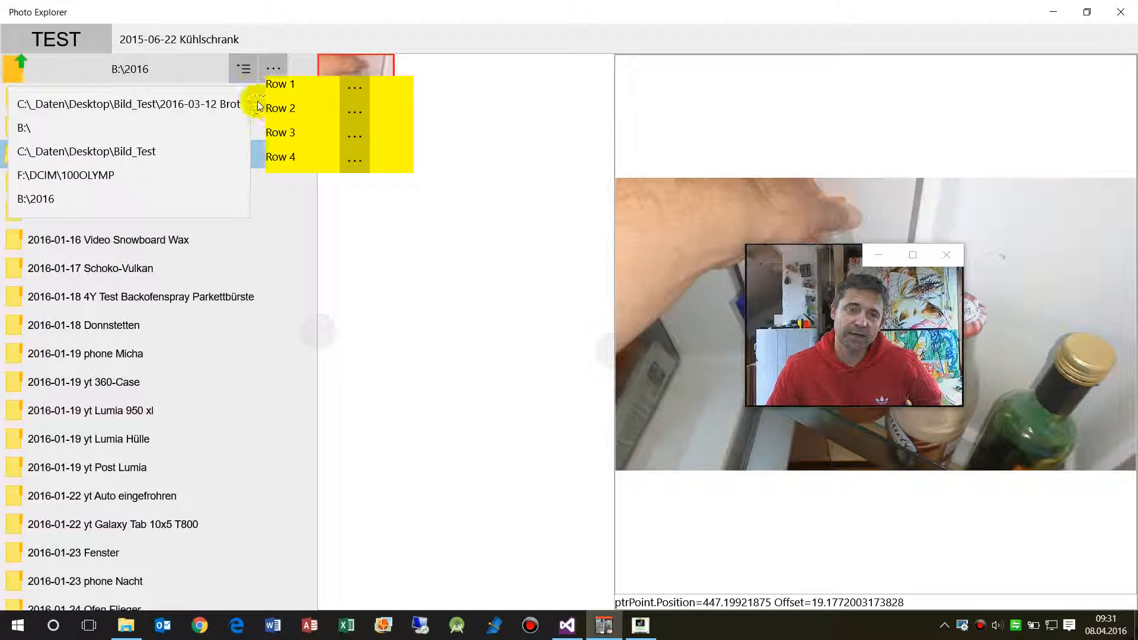
Dismiss the folder path list and reopen the yellow Row 1–4 popup by itself
{"action": "left_click", "coordinate": [270, 69]}
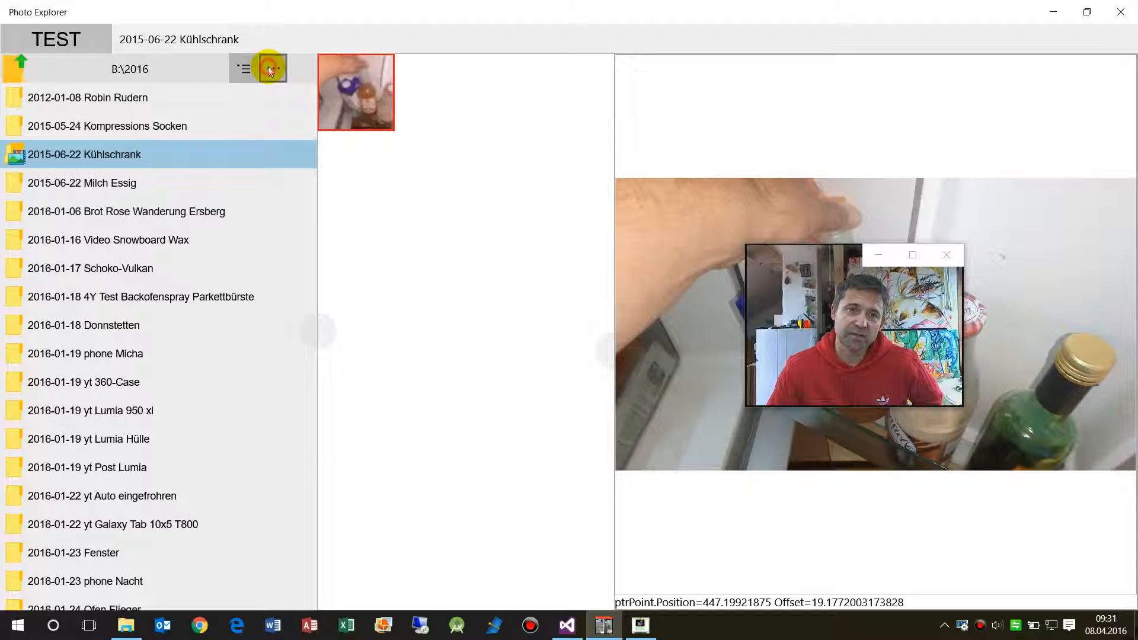
{"action": "left_click", "coordinate": [270, 69]}
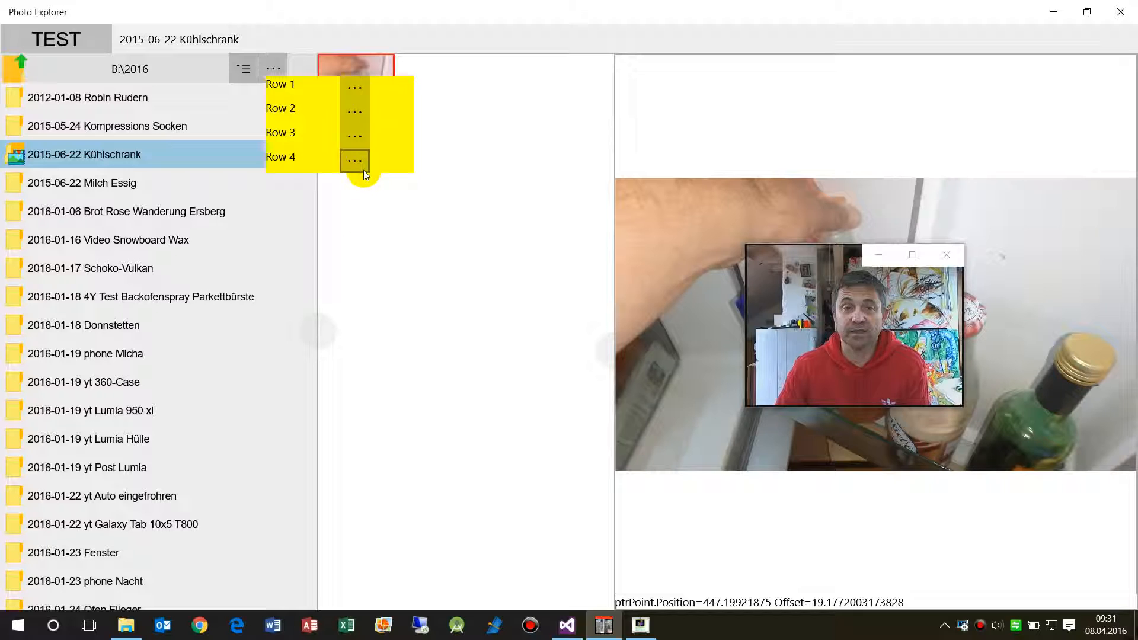
{"action": "mouse_move", "coordinate": [360, 121]}
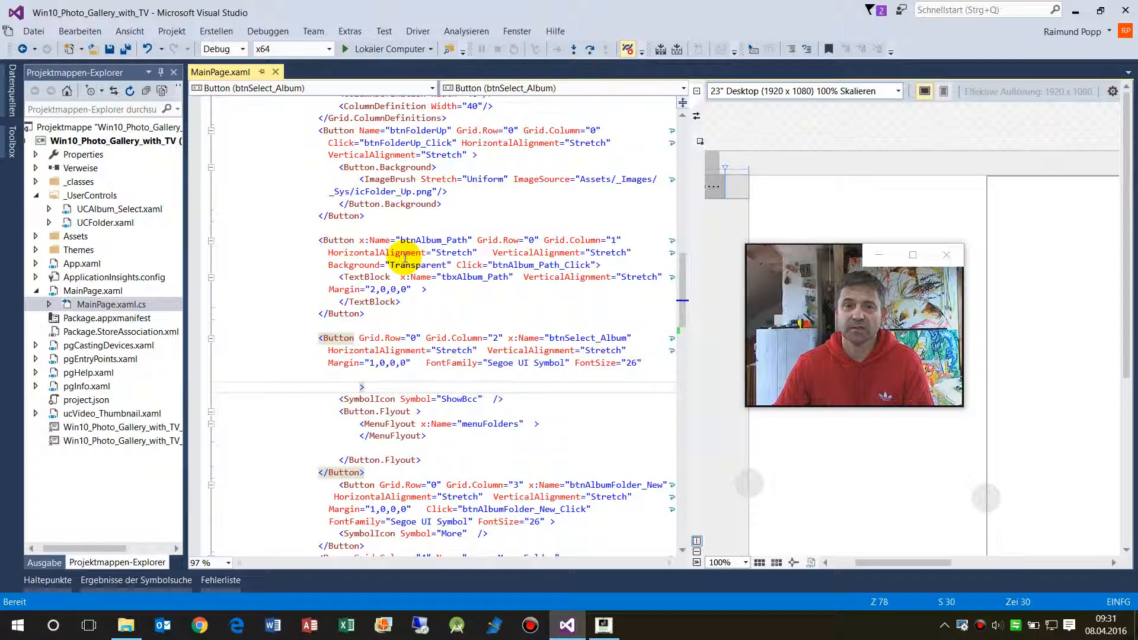
{"action": "mouse_move", "coordinate": [188, 320]}
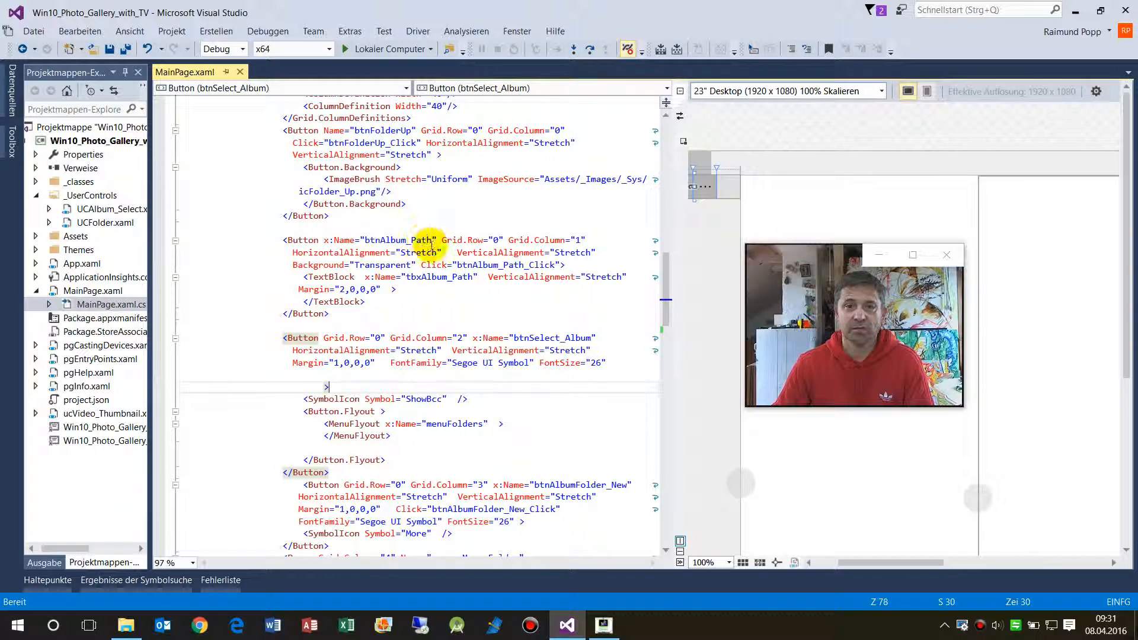
Scroll MainPage.xaml to btnSelect_Album and select its Button.Flyout MenuFlyout block
{"action": "scroll", "scroll_direction": "down", "scroll_amount": 3}
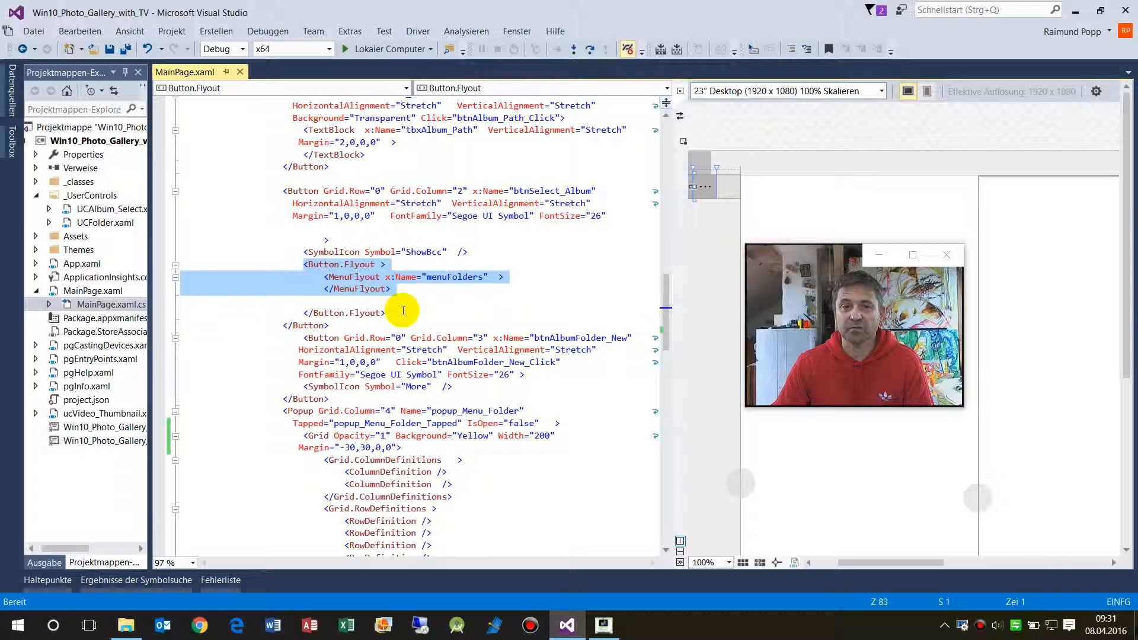
{"action": "left_click", "coordinate": [455, 277]}
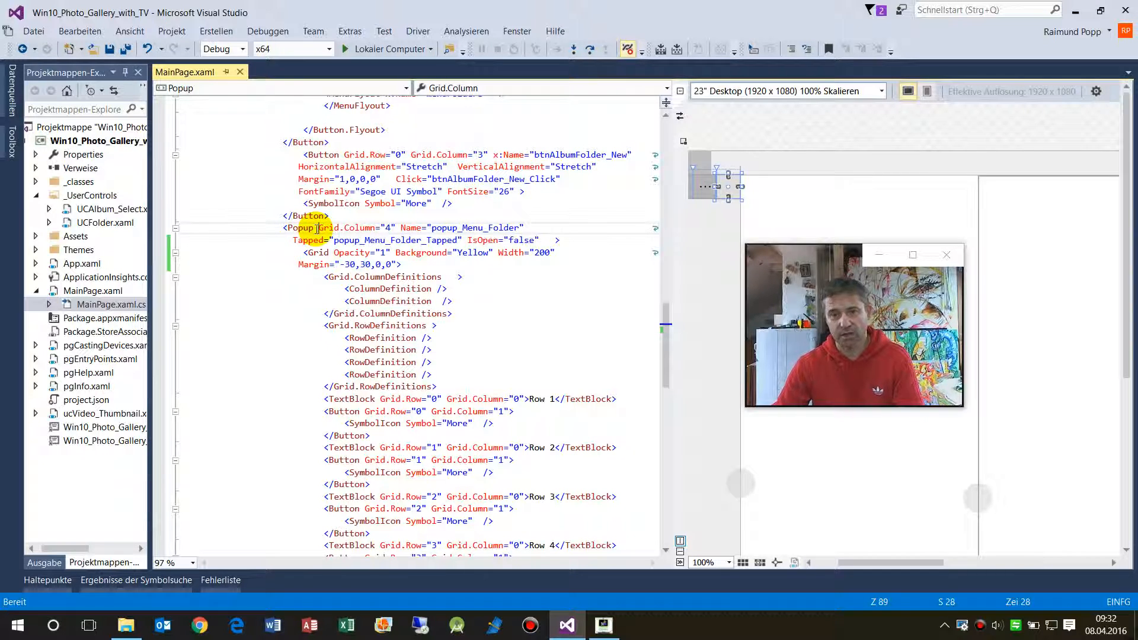
{"action": "mouse_move", "coordinate": [301, 228]}
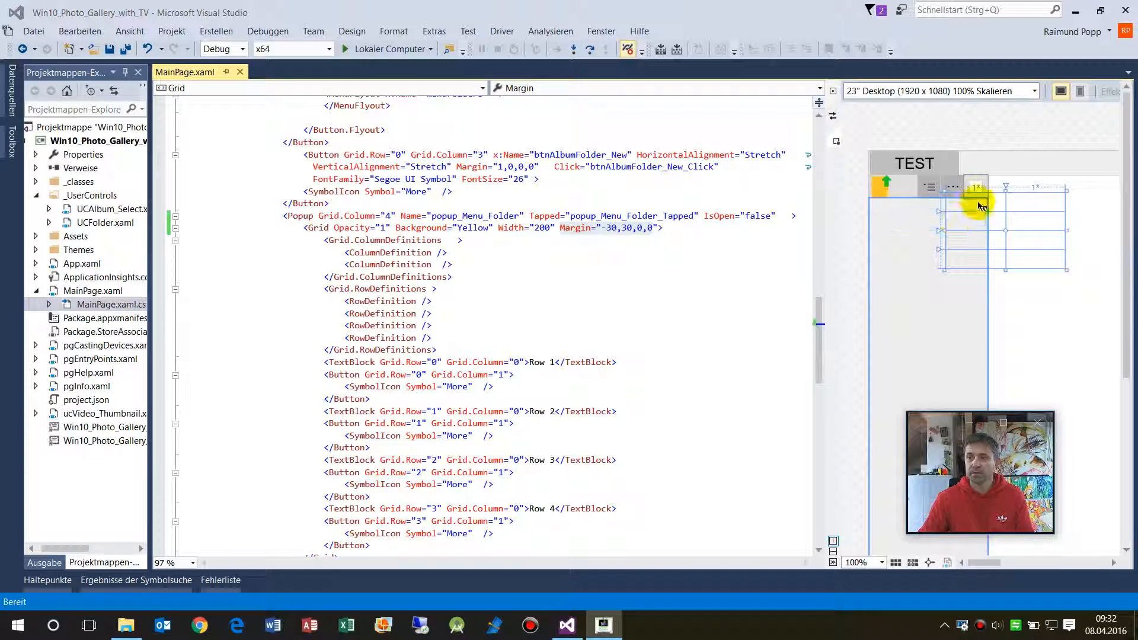
{"action": "left_click", "coordinate": [297, 216]}
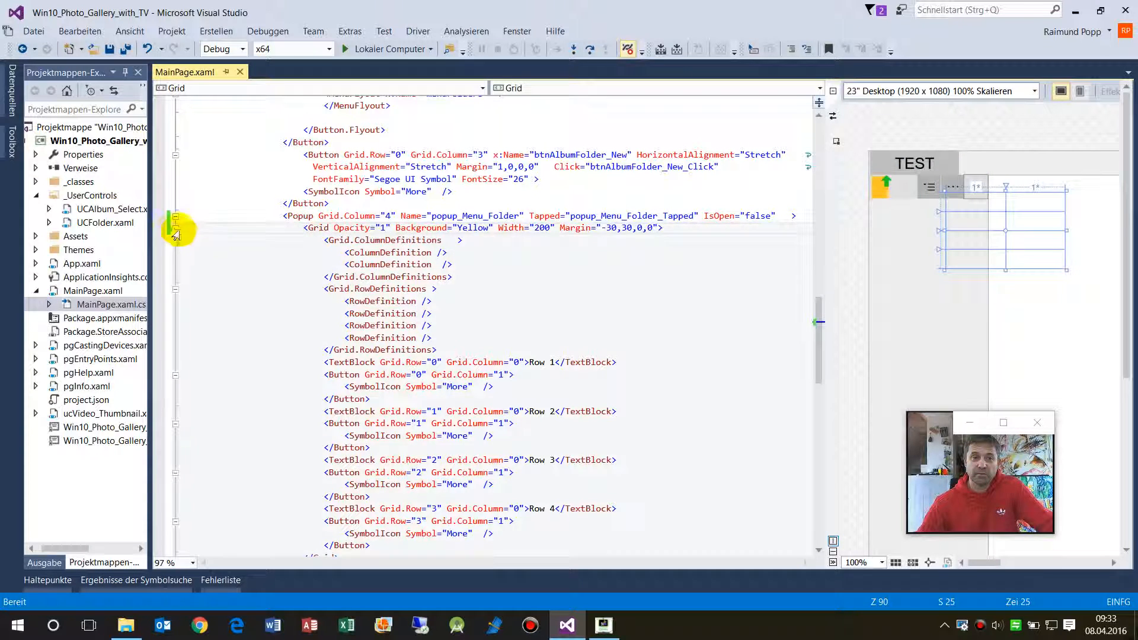
{"action": "left_click", "coordinate": [176, 227]}
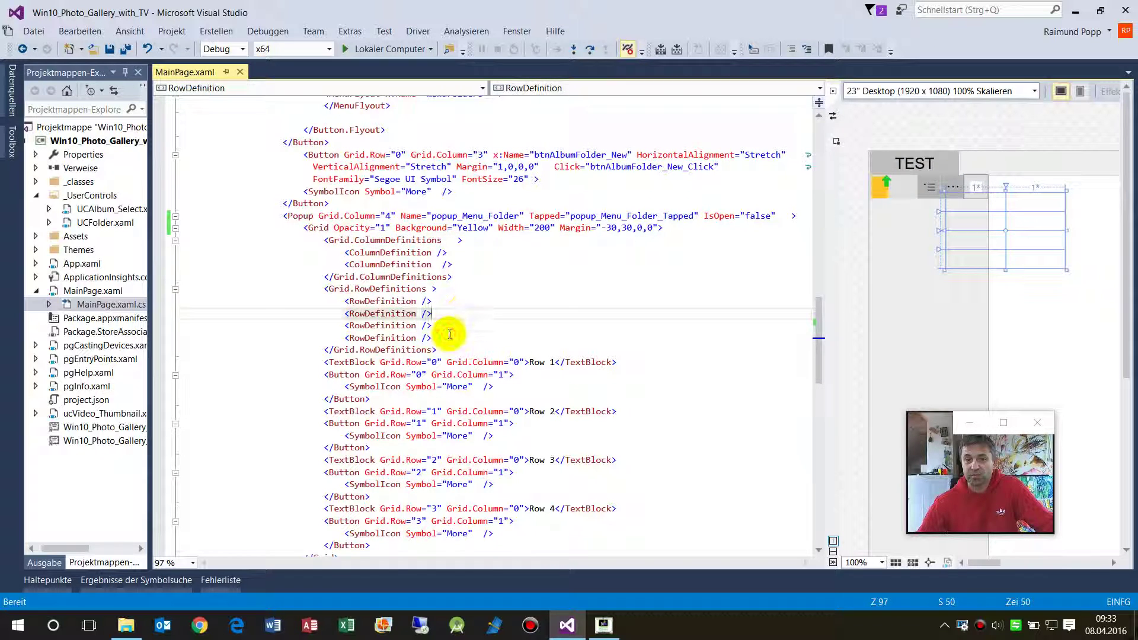
{"action": "scroll", "scroll_direction": "down", "scroll_amount": 3}
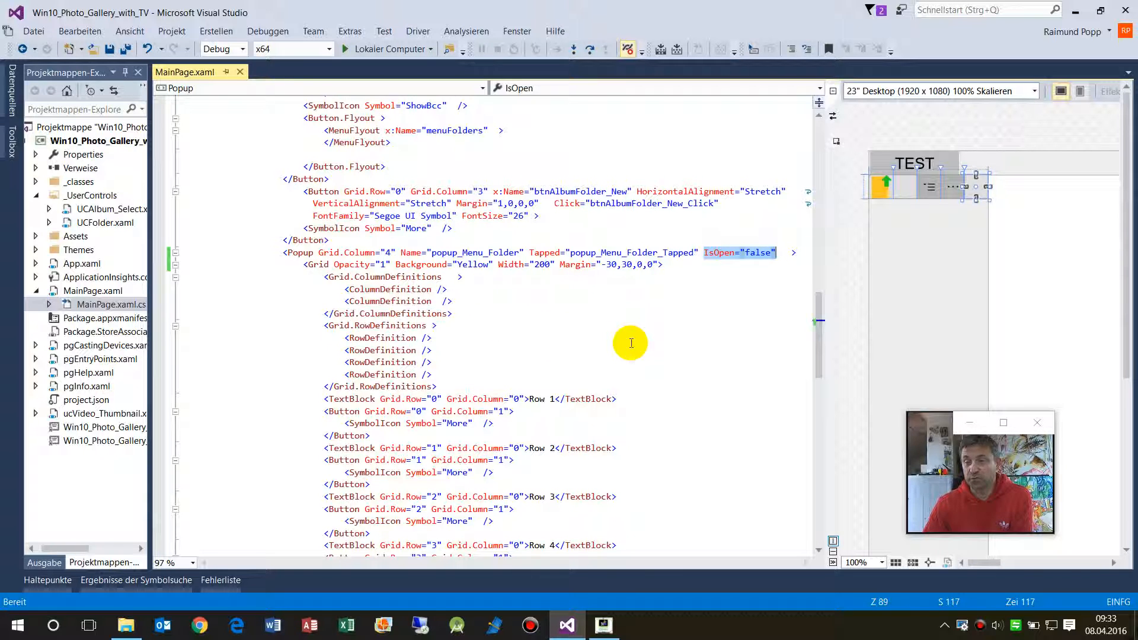
{"action": "mouse_move", "coordinate": [768, 318]}
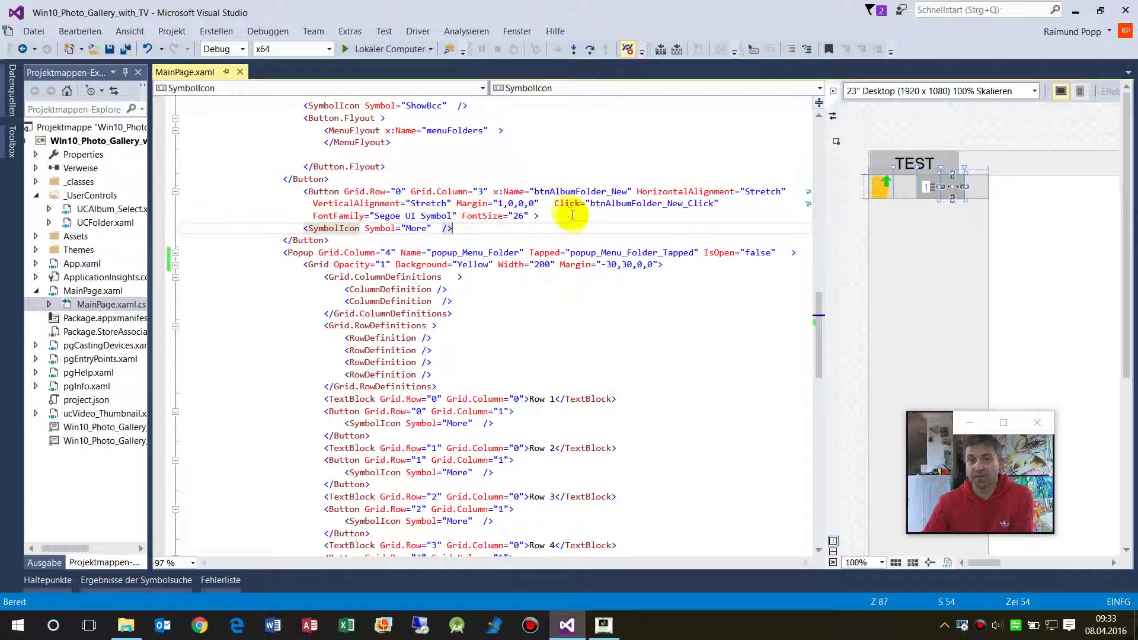
Jump to the definition of btnAlbumFolder_New_Click via Gehe zu Definition (F12)
{"action": "right_click", "coordinate": [573, 214]}
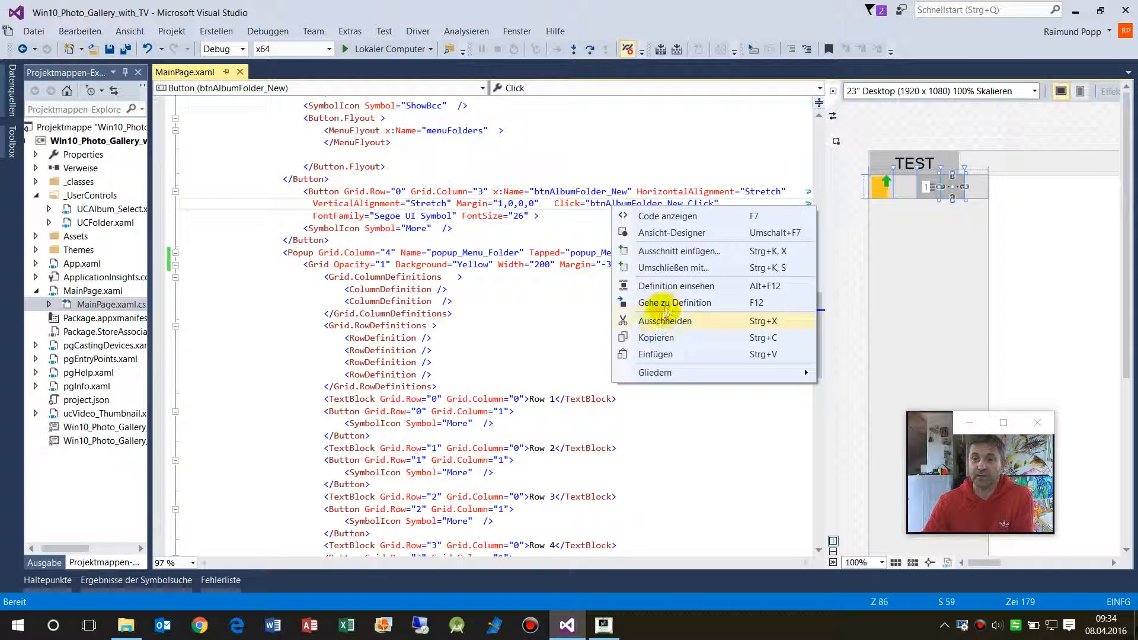
{"action": "left_click", "coordinate": [674, 302]}
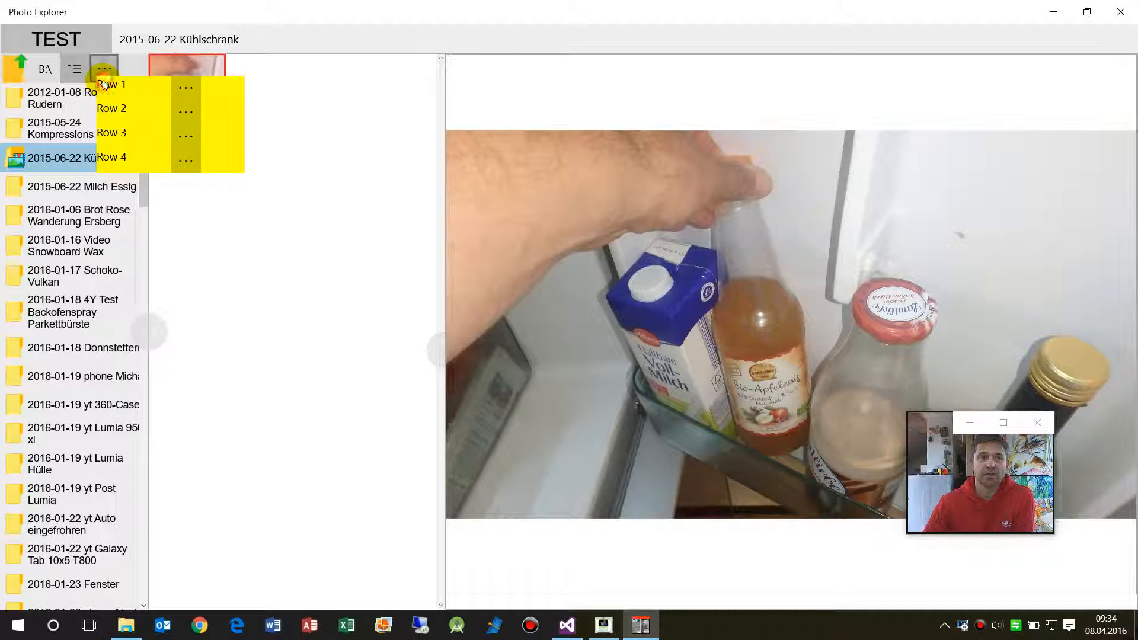
Toggle the yellow popup, show the recent paths flyout, then bring the yellow Row 1–4 menu back
{"action": "left_click", "coordinate": [104, 69]}
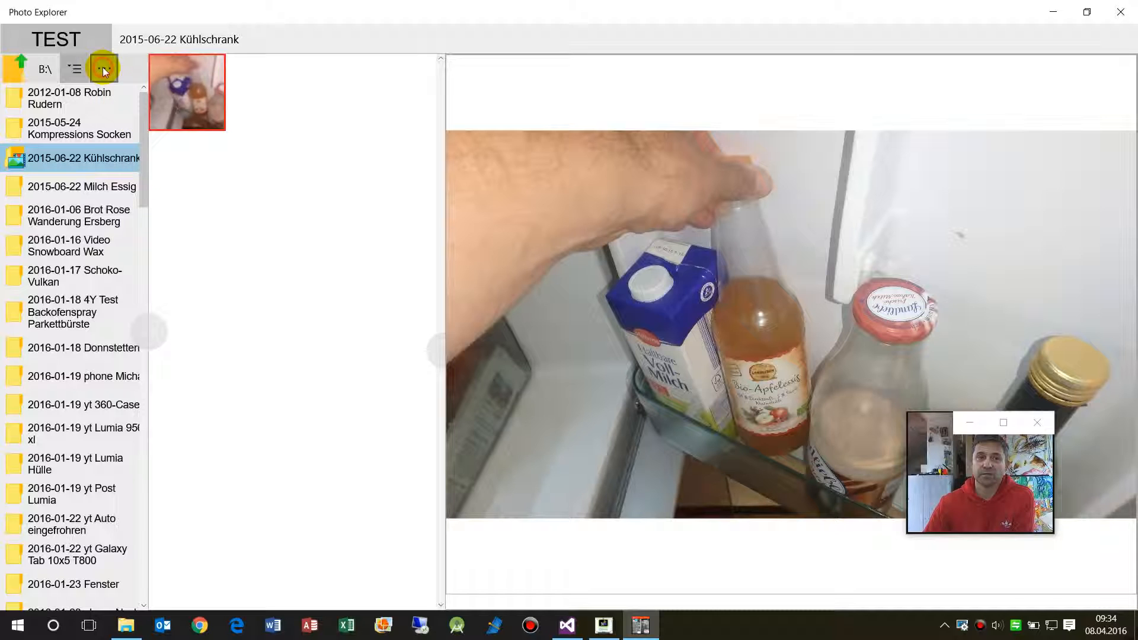
{"action": "left_click", "coordinate": [104, 69]}
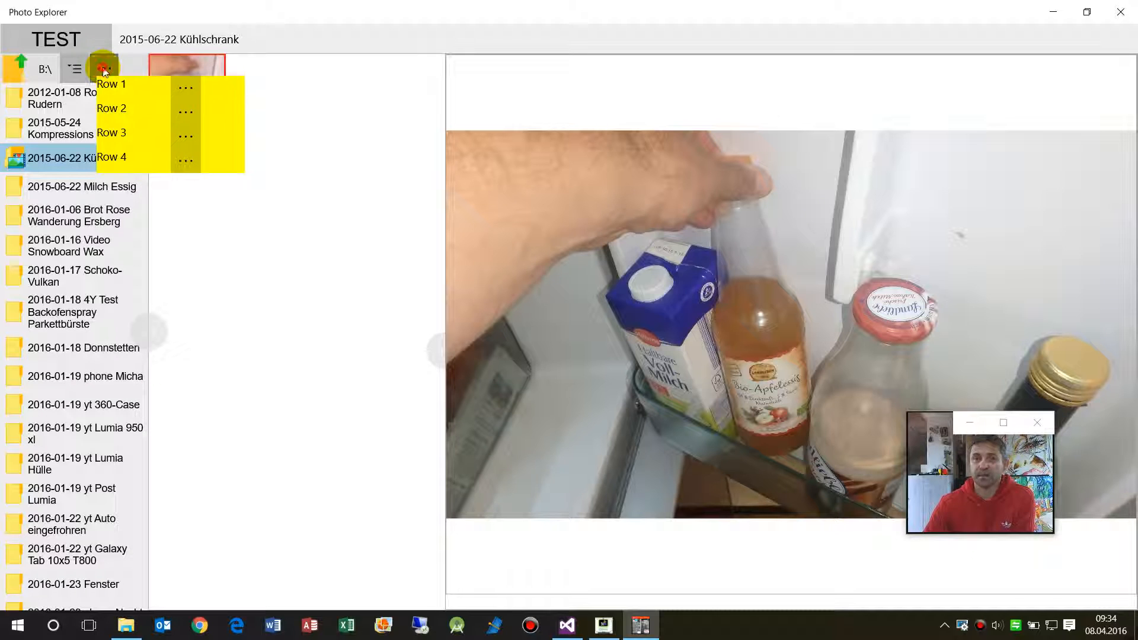
{"action": "left_click", "coordinate": [73, 68]}
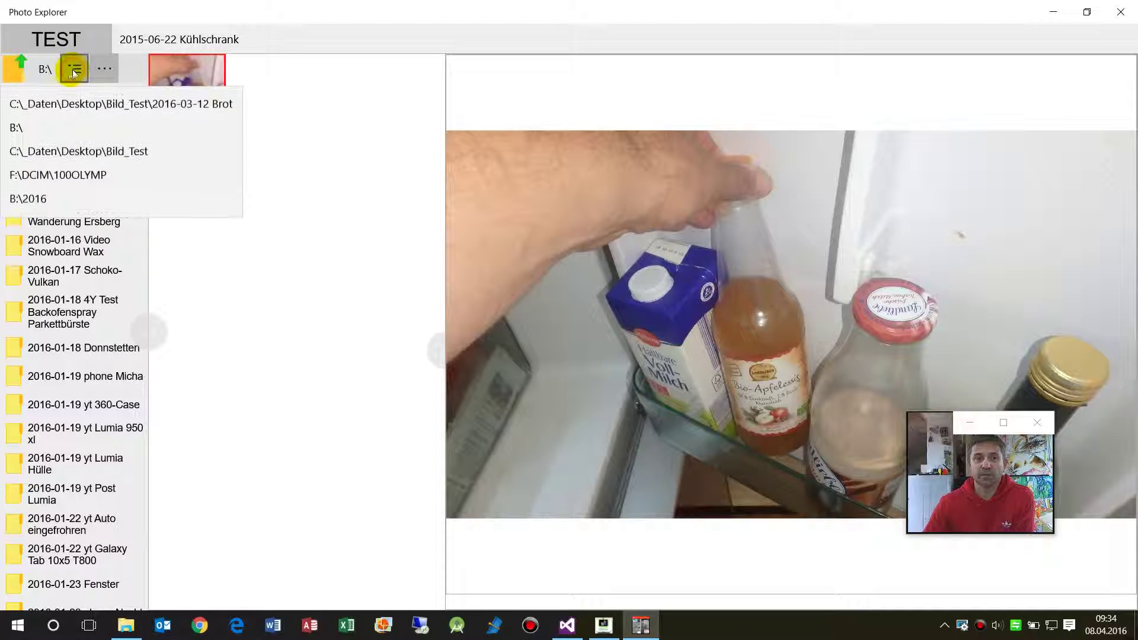
{"action": "mouse_move", "coordinate": [81, 116]}
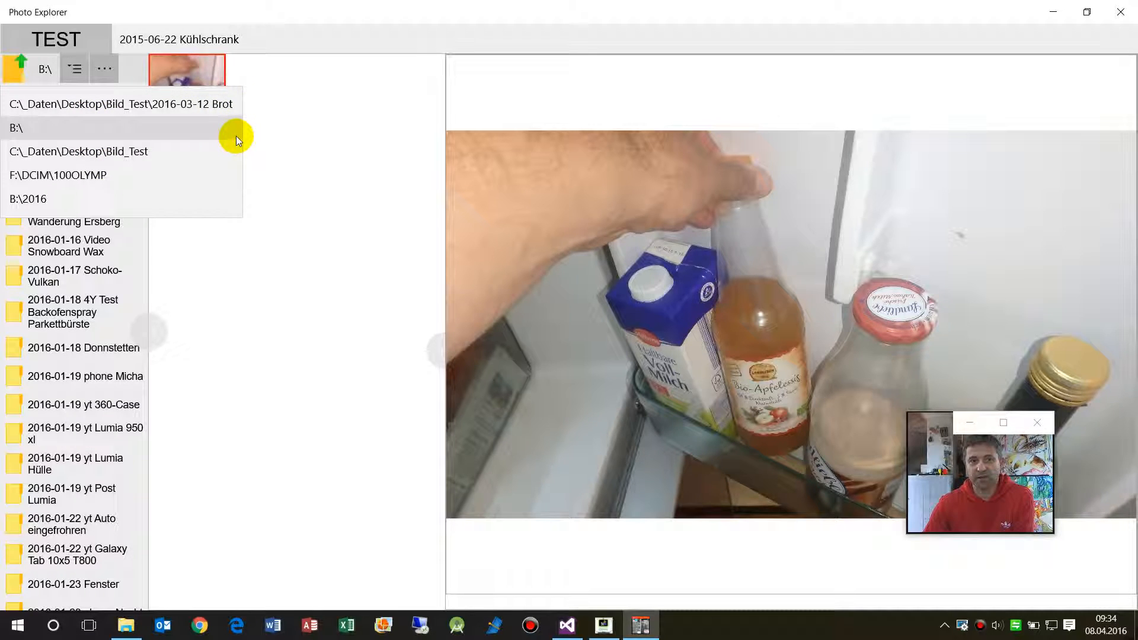
{"action": "mouse_move", "coordinate": [239, 133]}
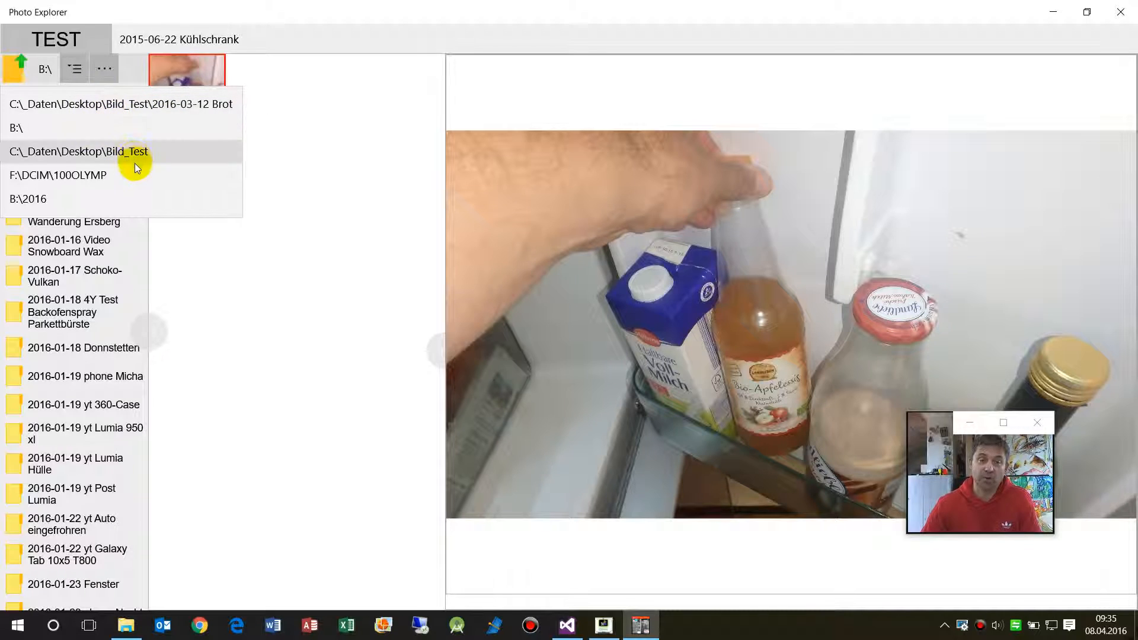
{"action": "mouse_move", "coordinate": [159, 114]}
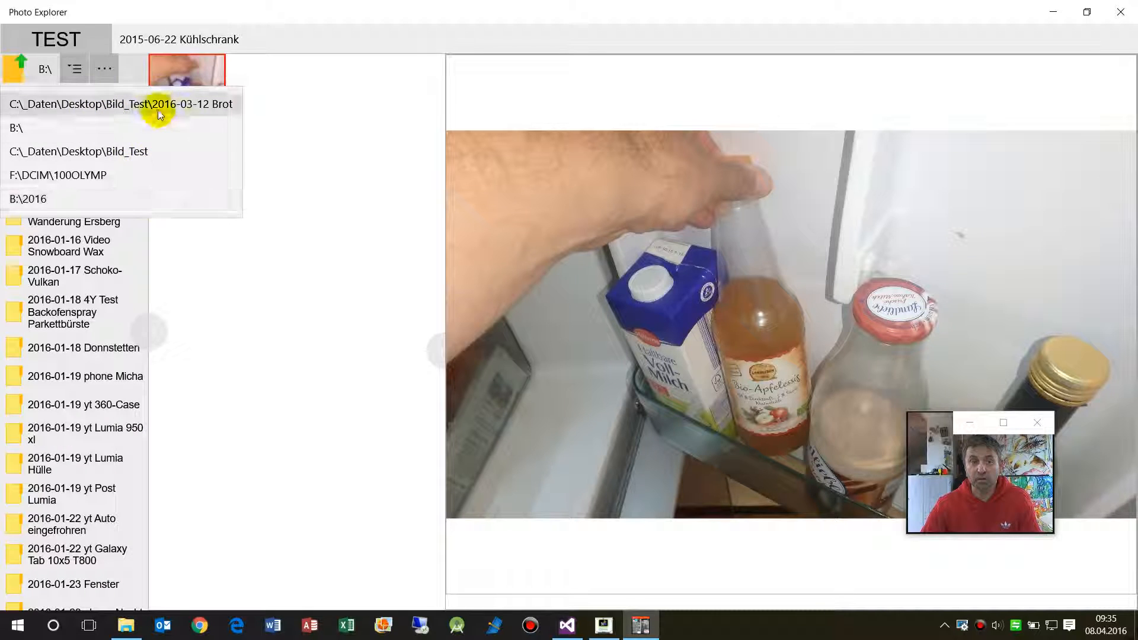
{"action": "mouse_move", "coordinate": [104, 71]}
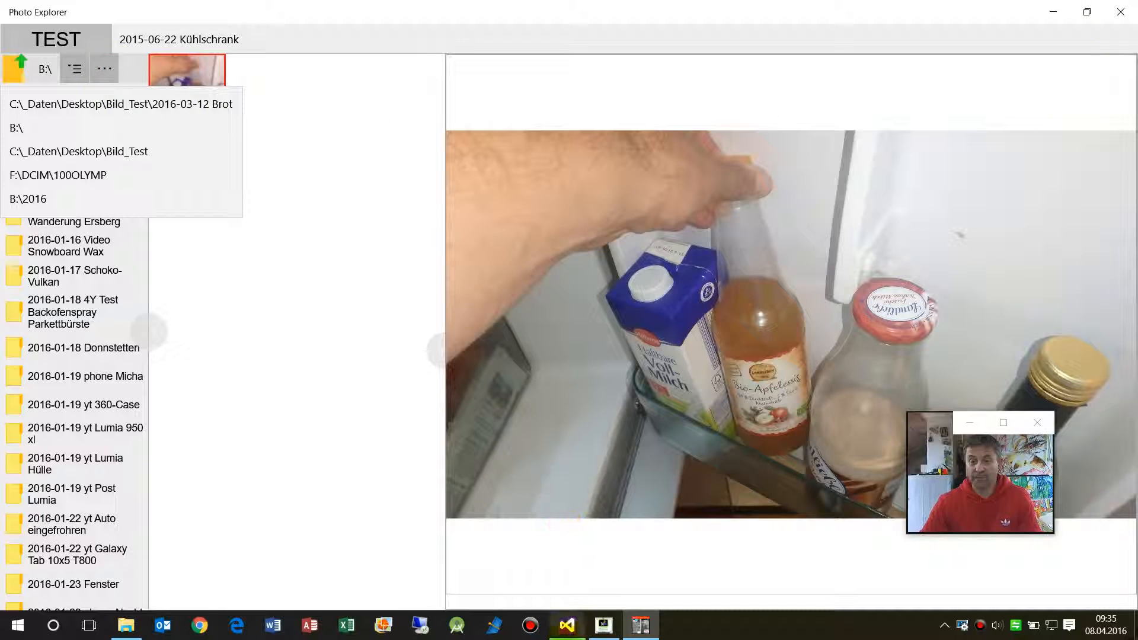
{"action": "mouse_move", "coordinate": [565, 624]}
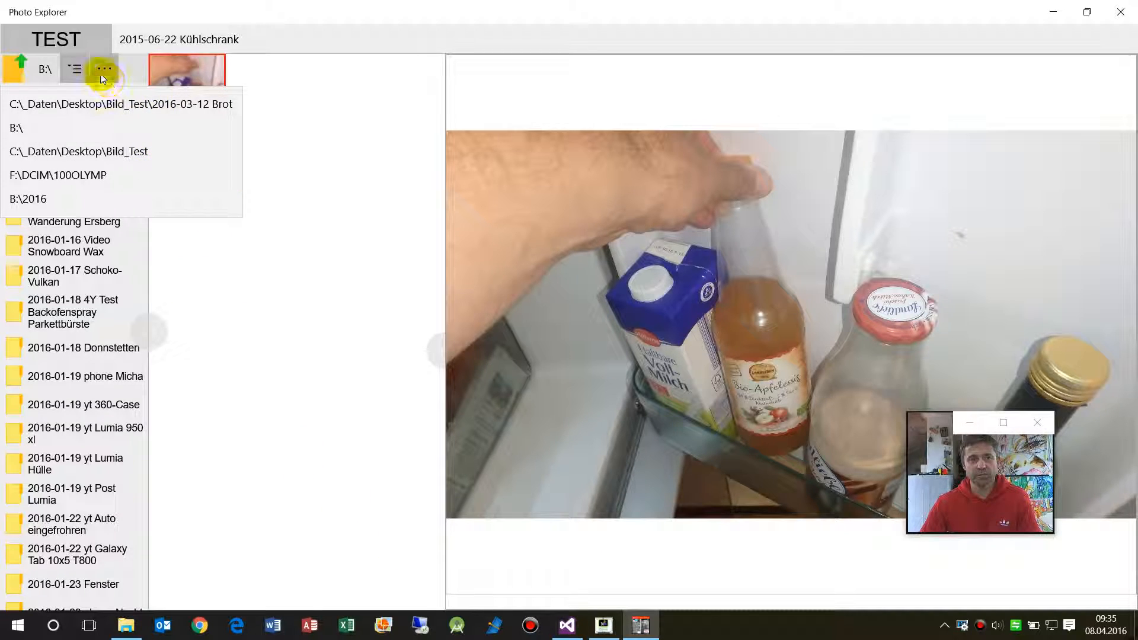
{"action": "left_click", "coordinate": [105, 69]}
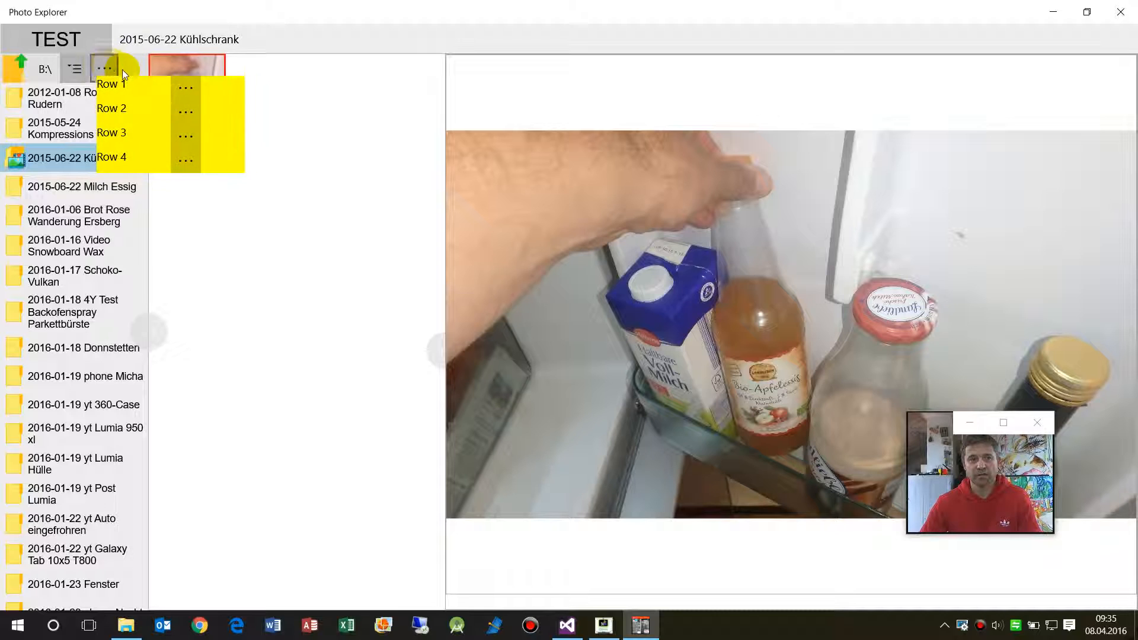